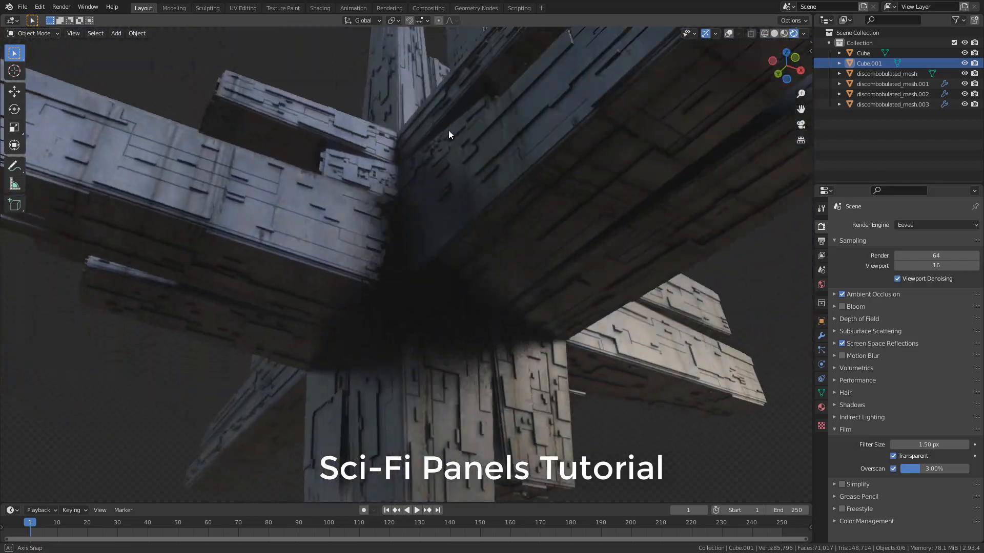
Orbit around the finished sci-fi cross structure before starting a new default-cube scene
left_click_drag(448, 134, 466, 217)
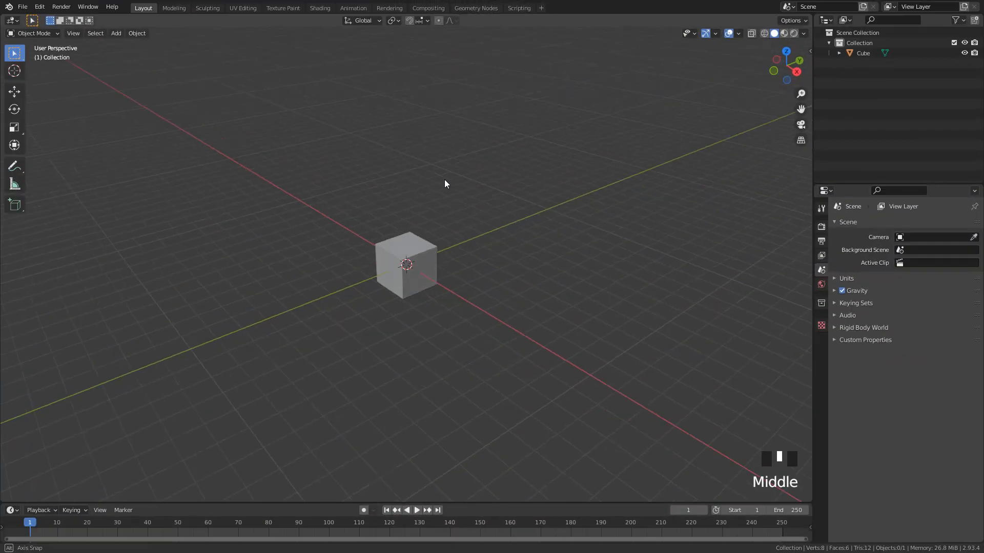
Enable Add Mesh: Discombobulator from Preferences (search 'disc'), then subdivide the cube once
left_click(39, 7)
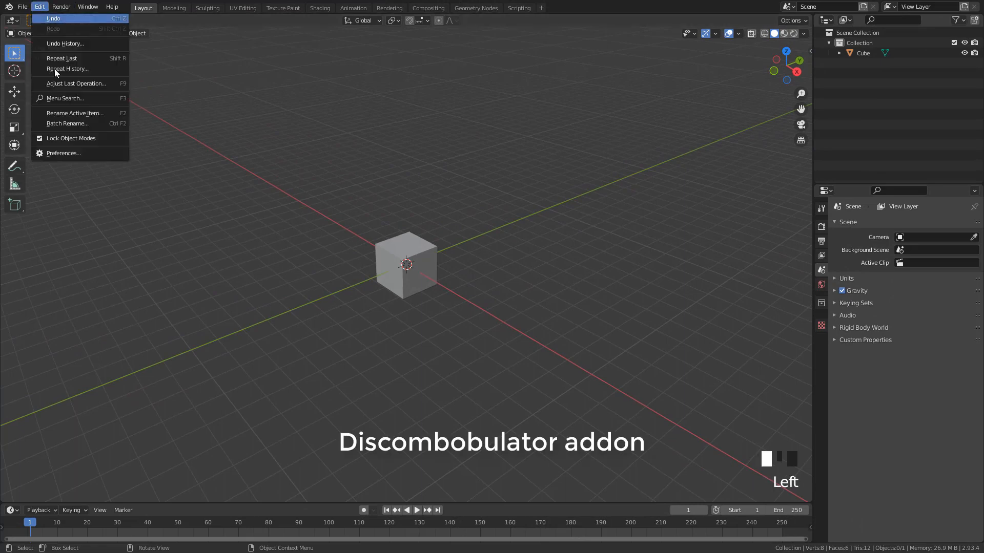
left_click(63, 153)
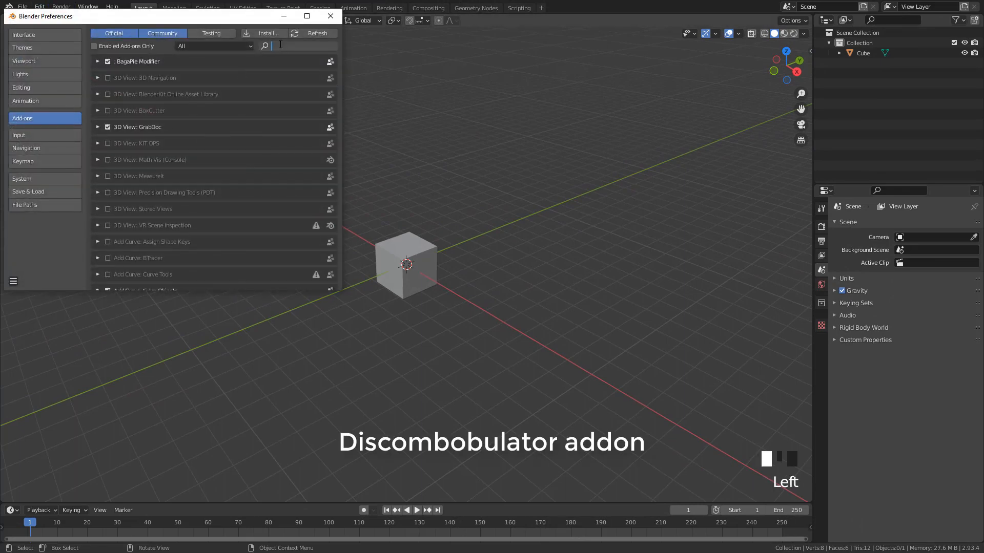
type("disc")
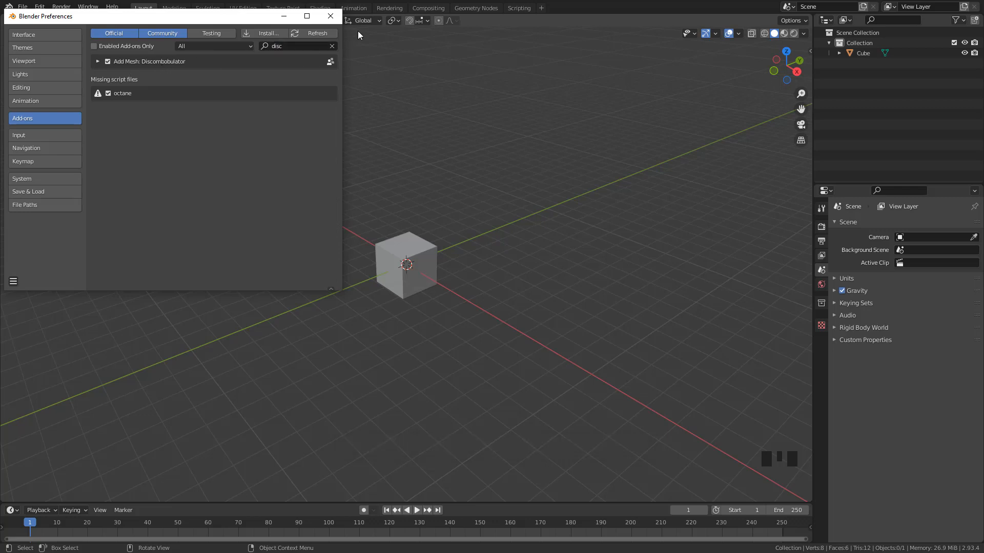
left_click(329, 15)
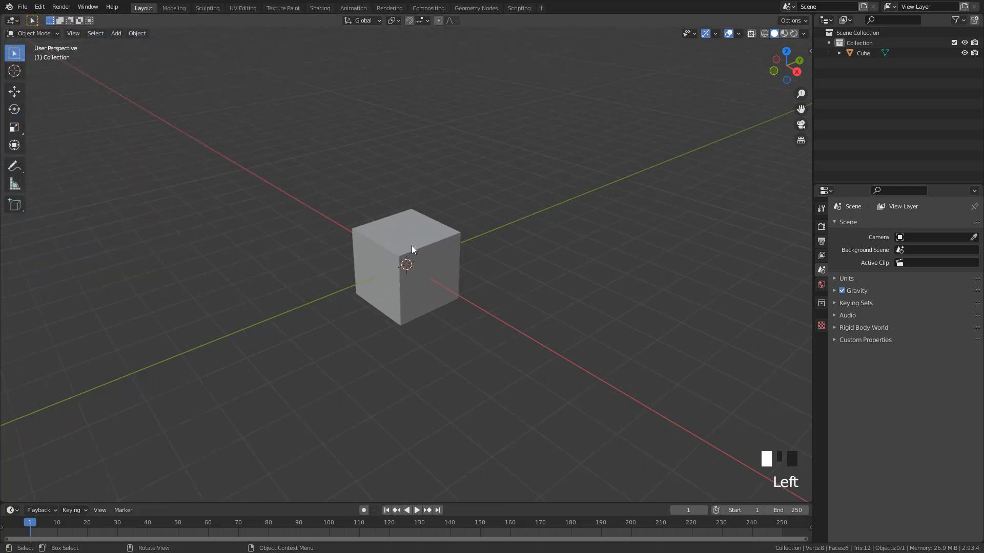
key("Tab")
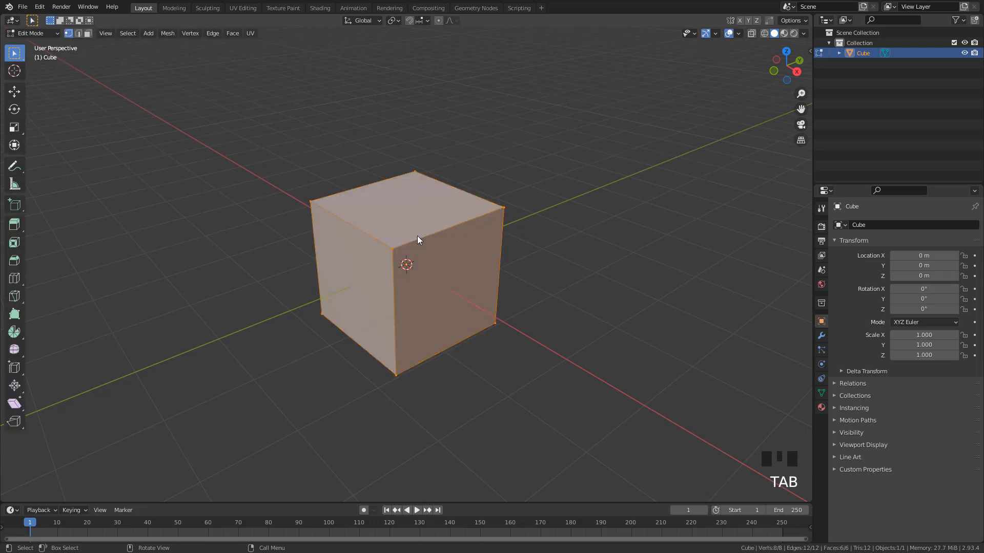
right_click(418, 240)
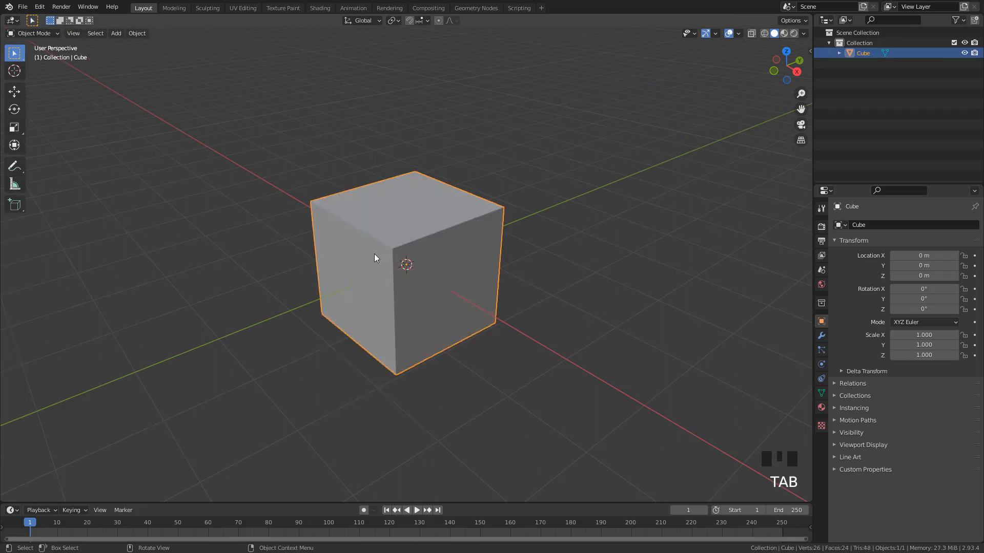
Add a Discombobulator mesh, then raise its minimum and maximum protrusion heights
key("shift+a")
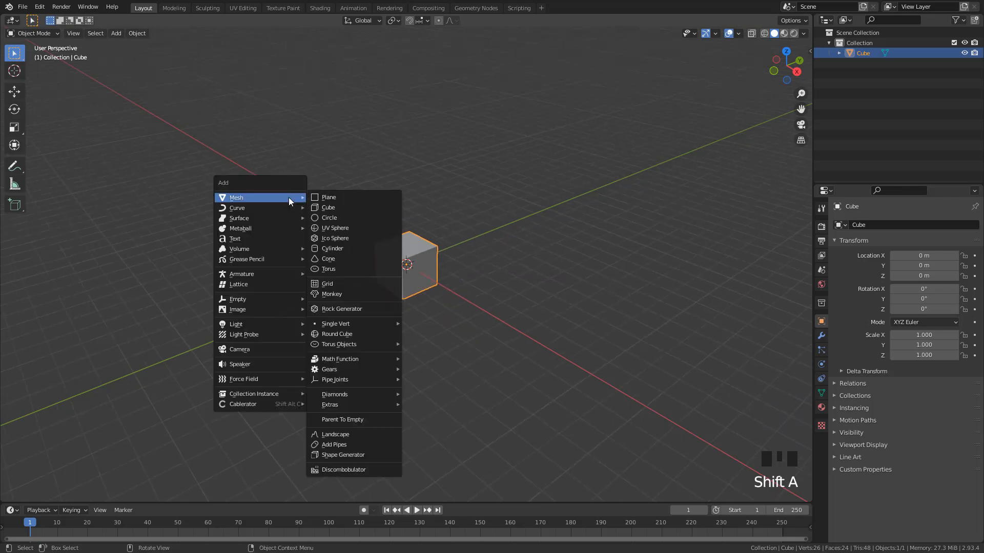
mouse_move(346, 470)
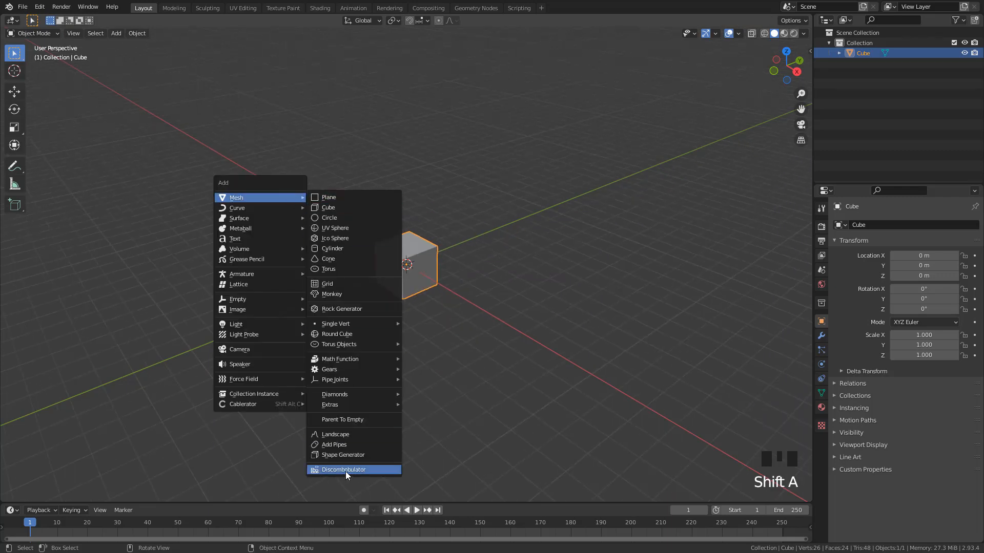
left_click(343, 469)
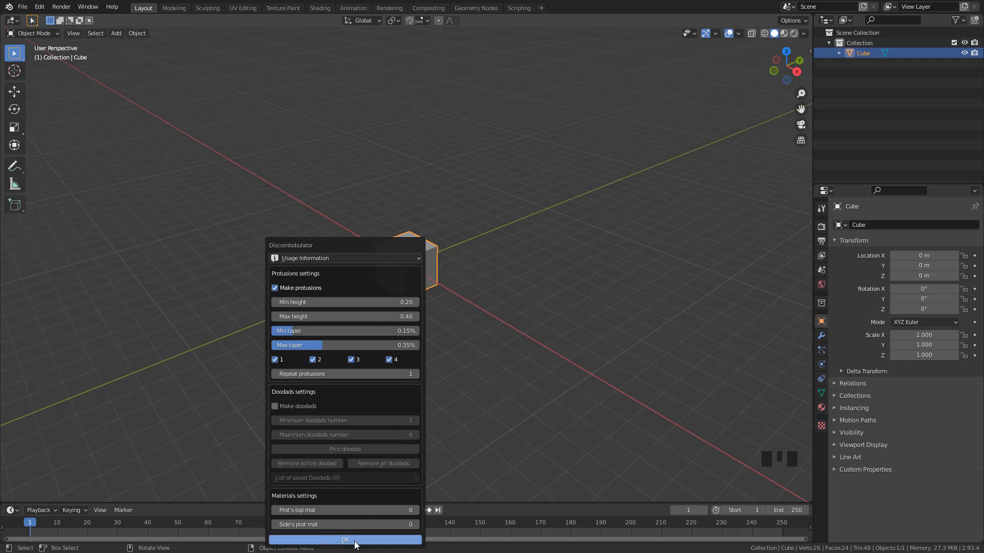
left_click(344, 540)
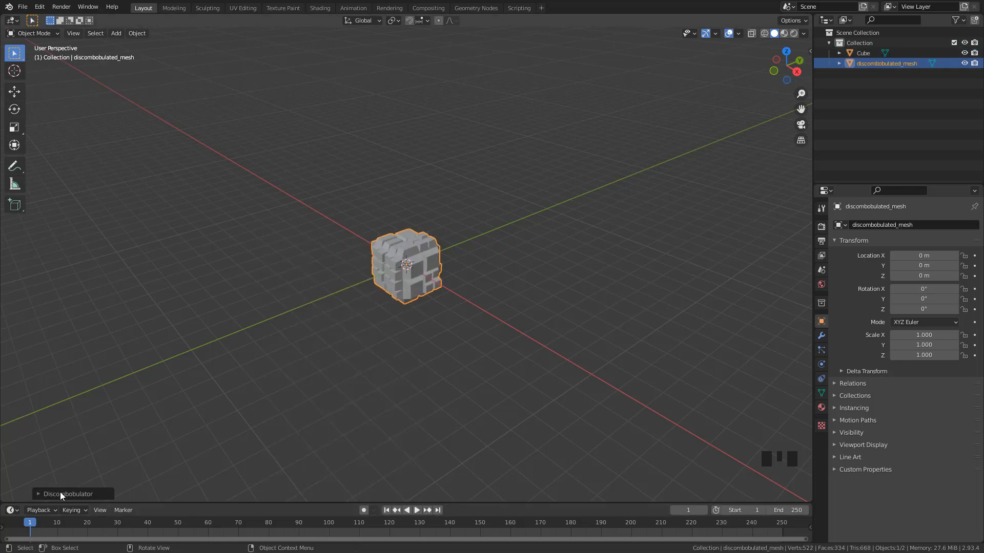
left_click(68, 494)
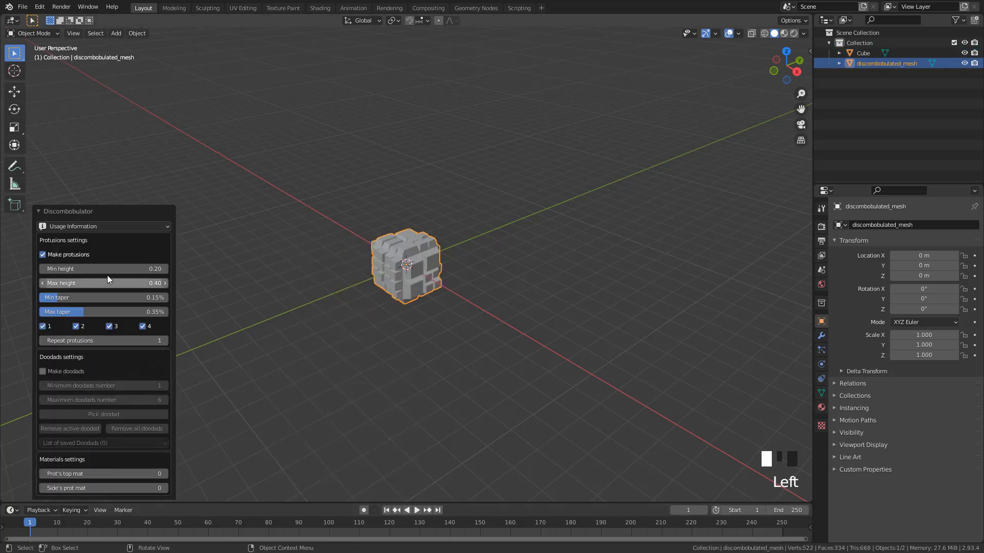
double_click(94, 268)
type("0.3")
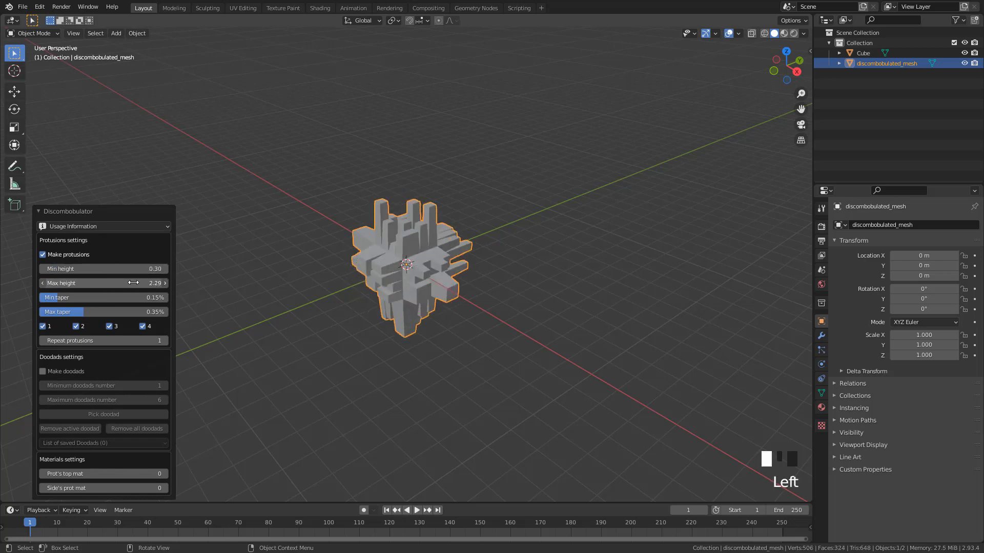
left_click_drag(113, 283, 188, 283)
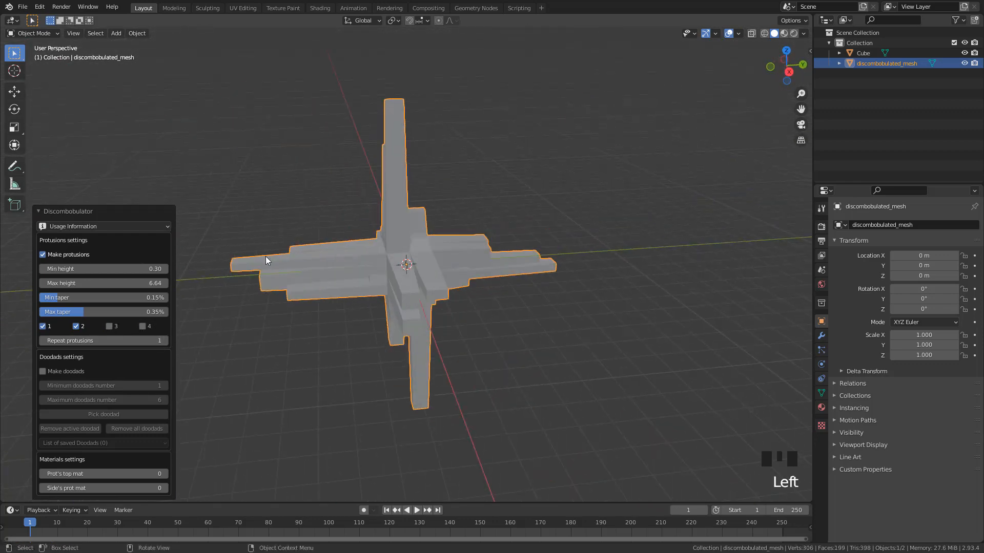
Duplicate the cross mesh and inset all its faces with Individual enabled
key("shift+d")
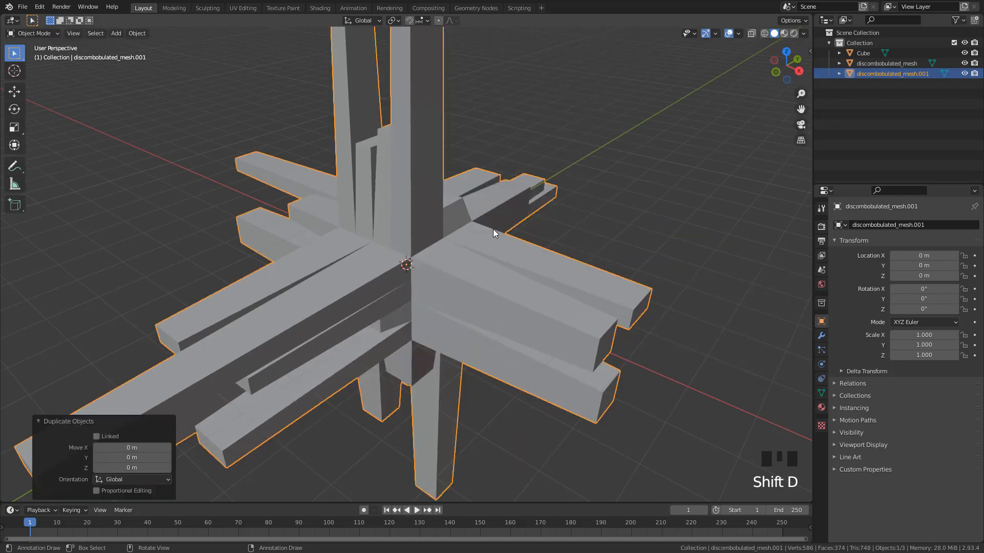
key("Tab")
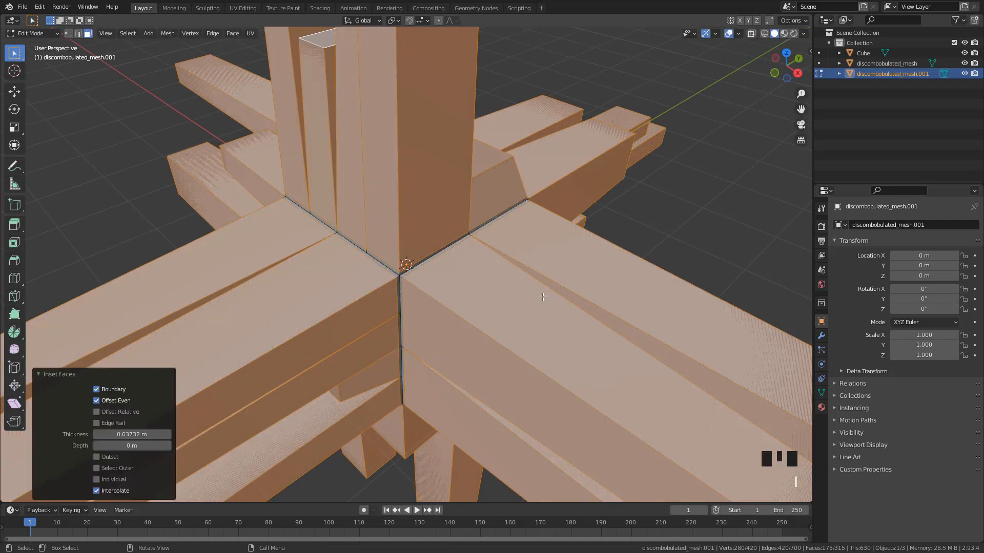
left_click(96, 479)
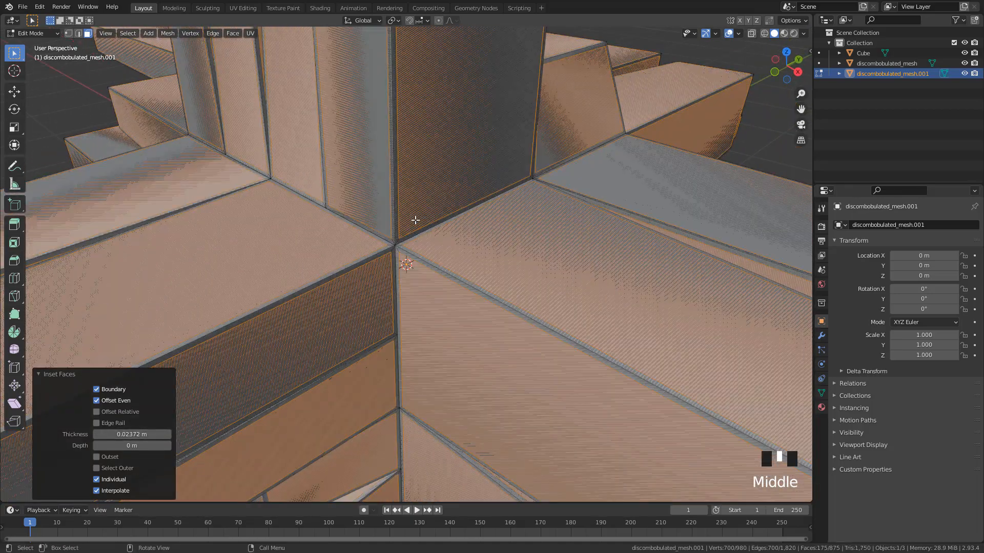
Delete the copy's inset border faces and subdivide the leftover panels with more cuts
key("x")
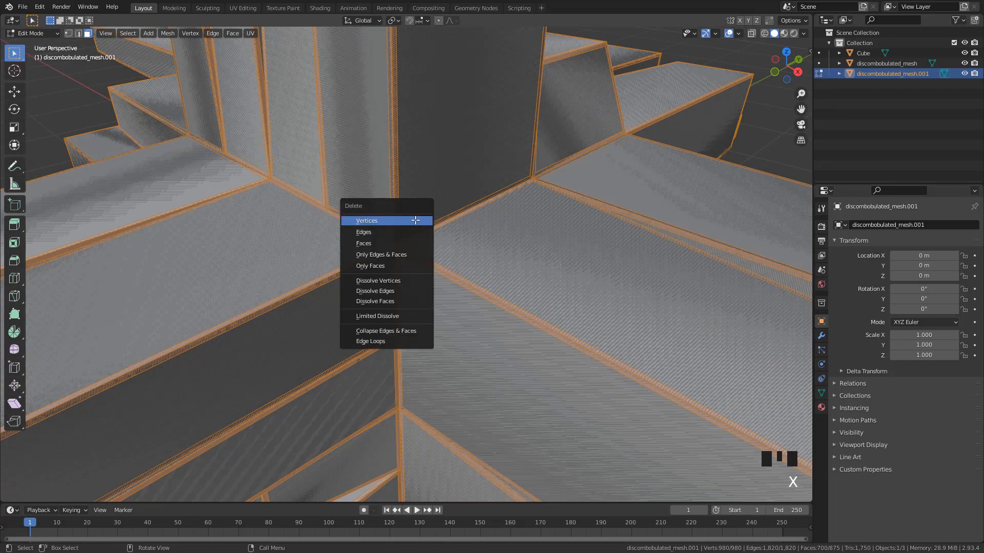
mouse_move(374, 243)
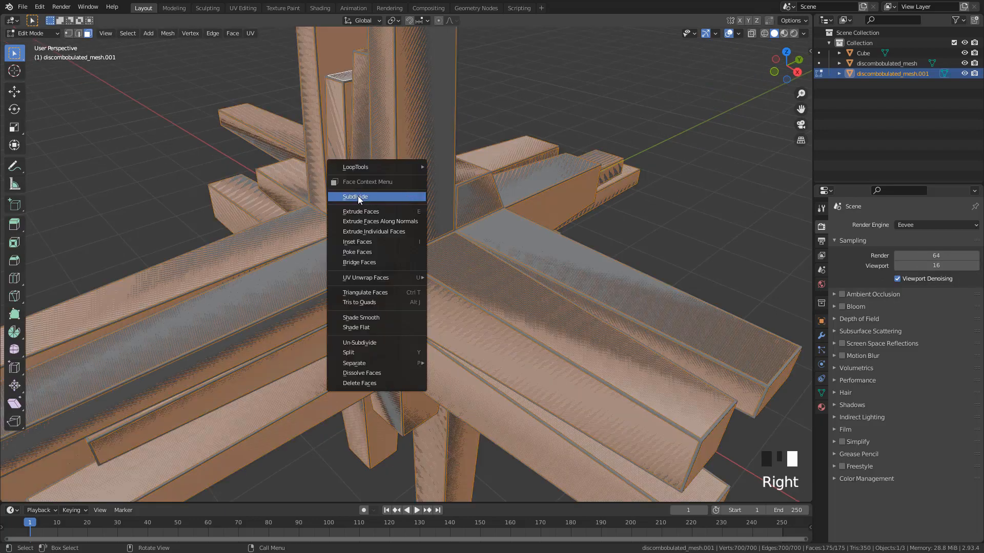
left_click(356, 197)
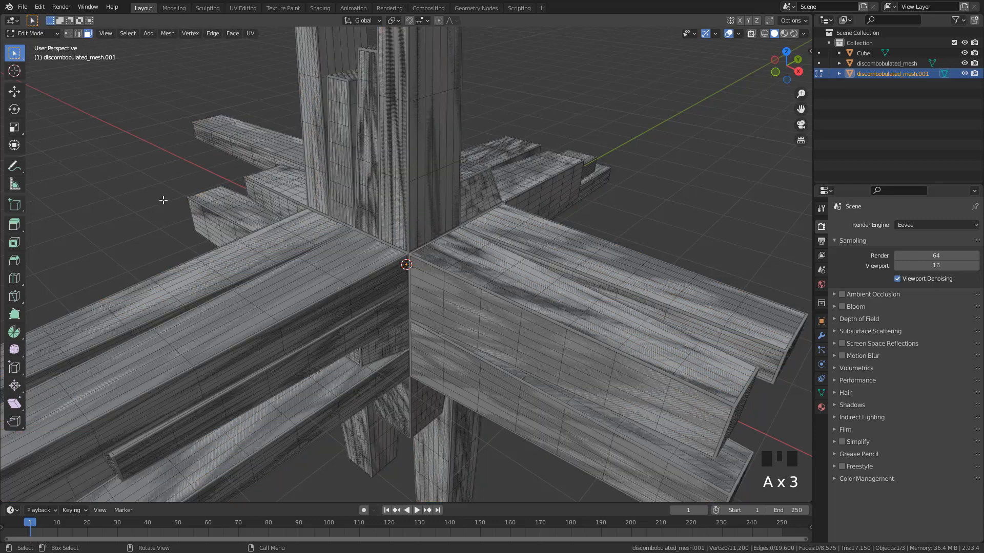
mouse_move(162, 201)
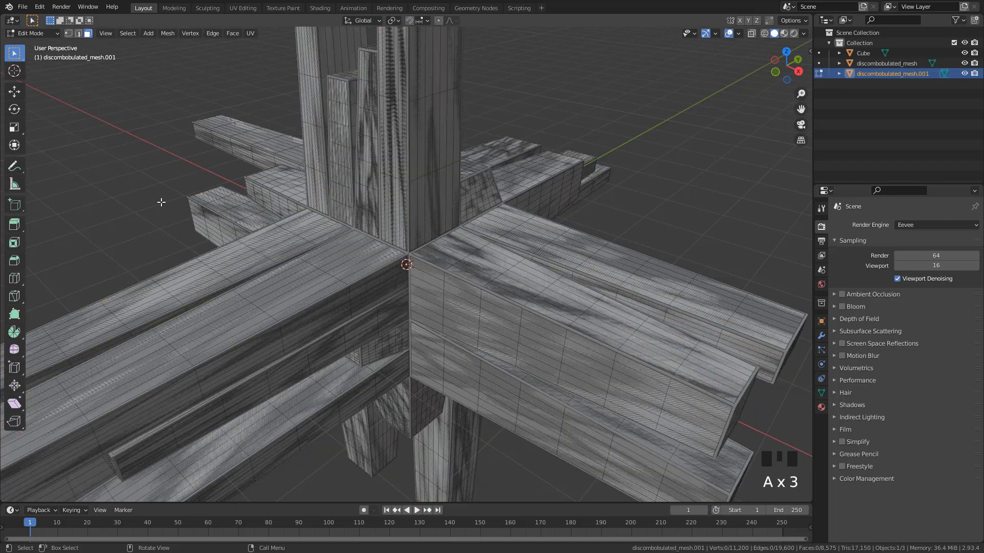
Select a random 0.5 ratio of the panel faces and delete them
left_click(78, 33)
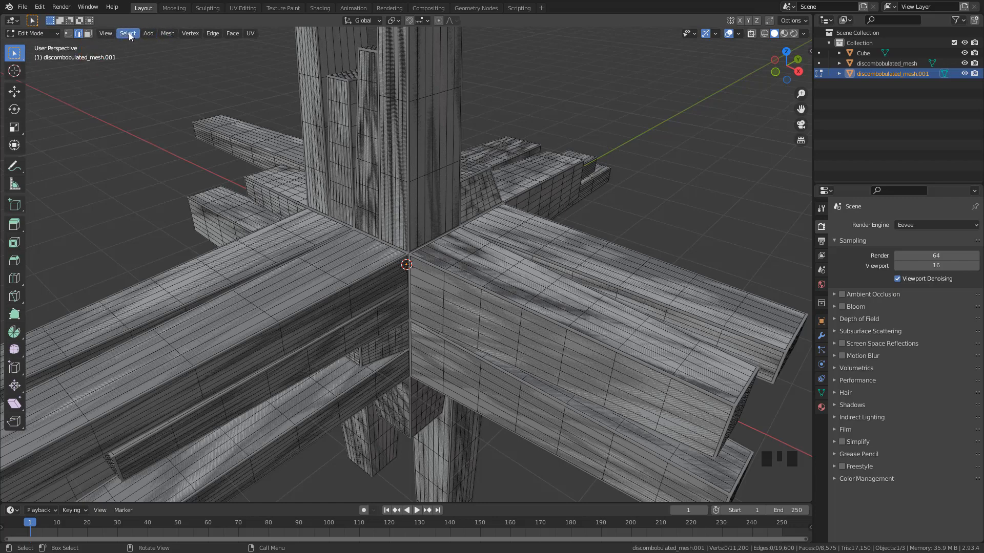
left_click(126, 33)
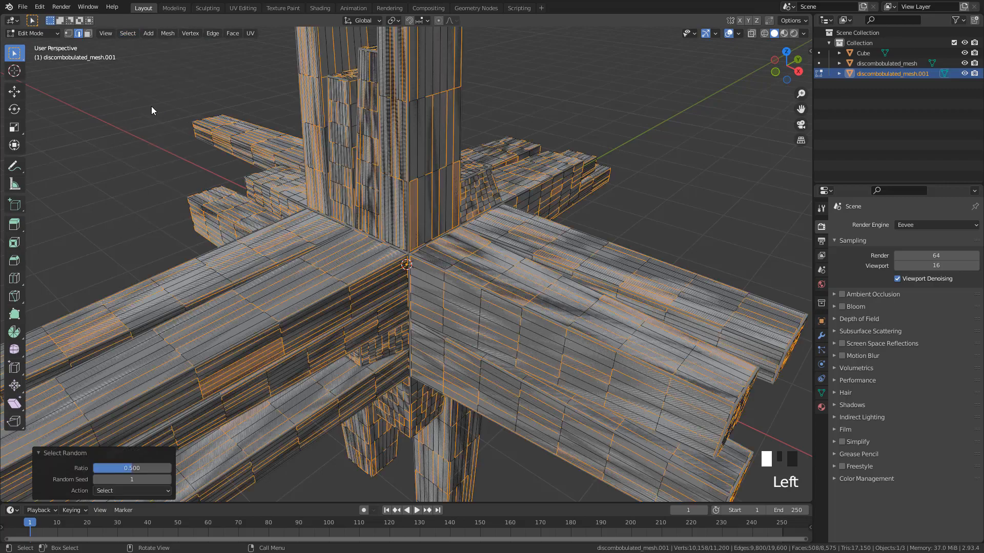
key("ctrl+b")
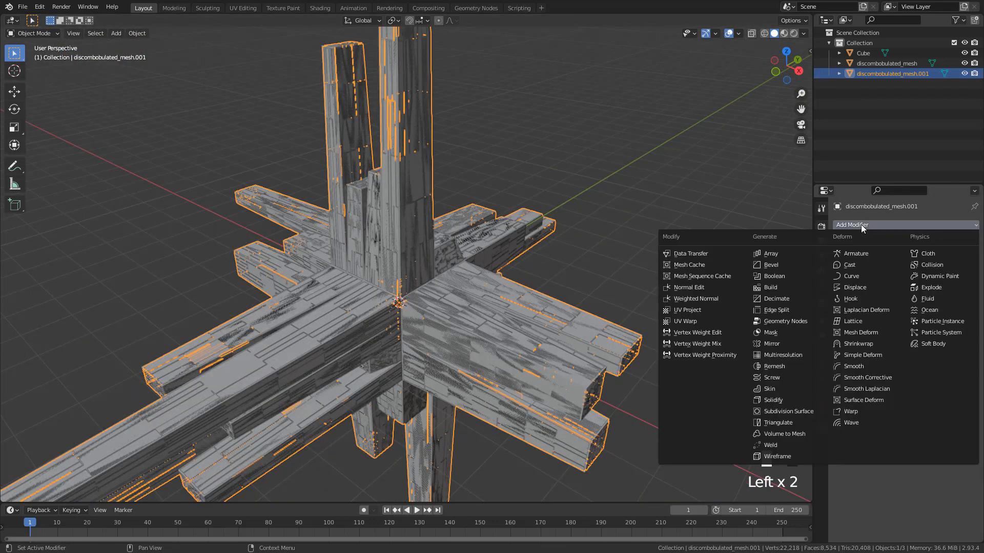
Add Solidify to the panel copy with a thin negative thickness of about -0.011 m
left_click(773, 399)
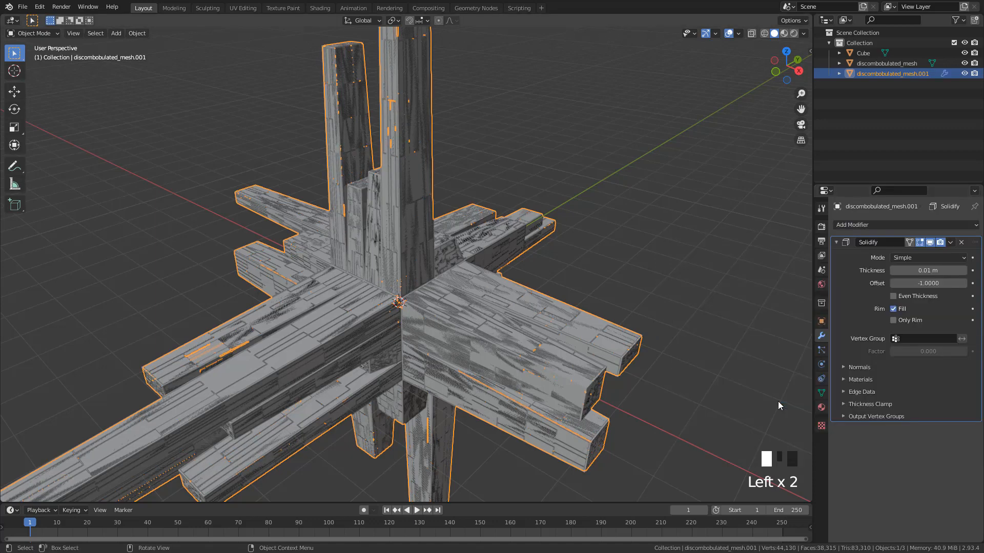
left_click_drag(929, 270, 904, 271)
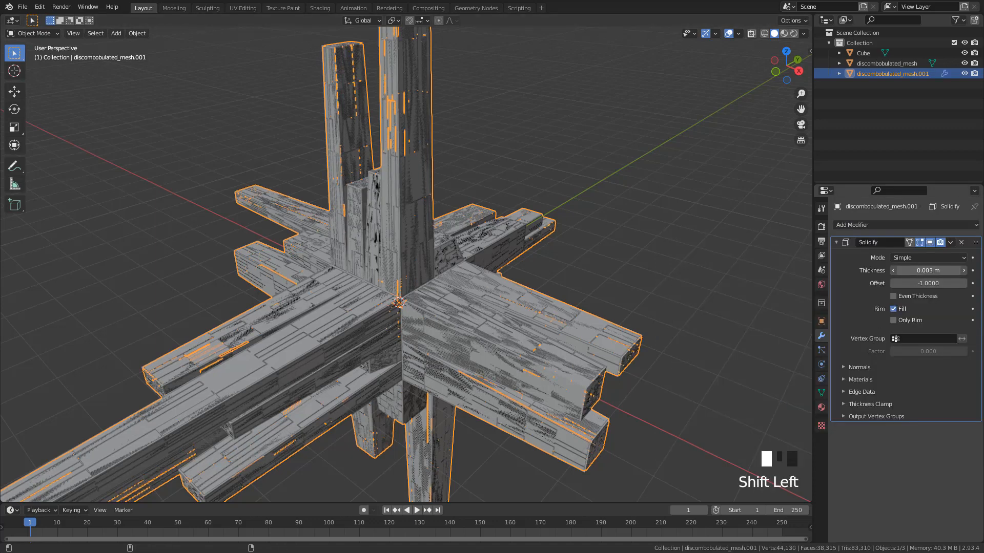
left_click_drag(929, 271, 934, 270)
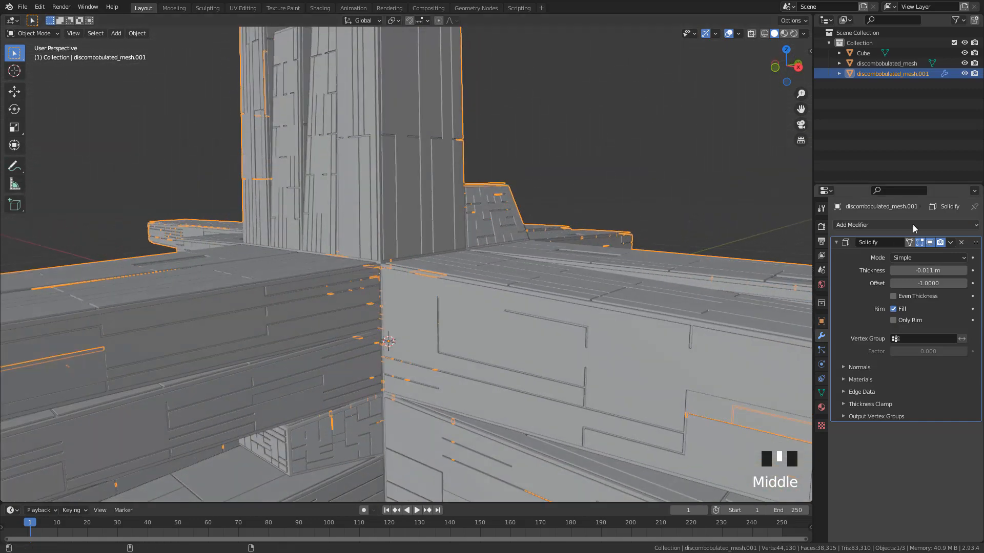
left_click_drag(927, 270, 922, 270)
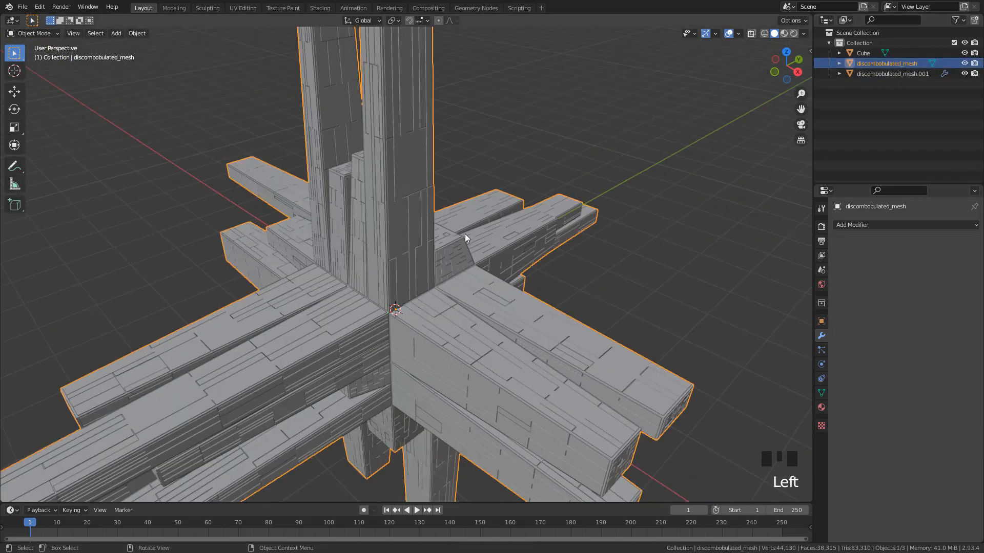
Hide the other objects, duplicate the plain cross mesh, and enter Edit Mode
key("g")
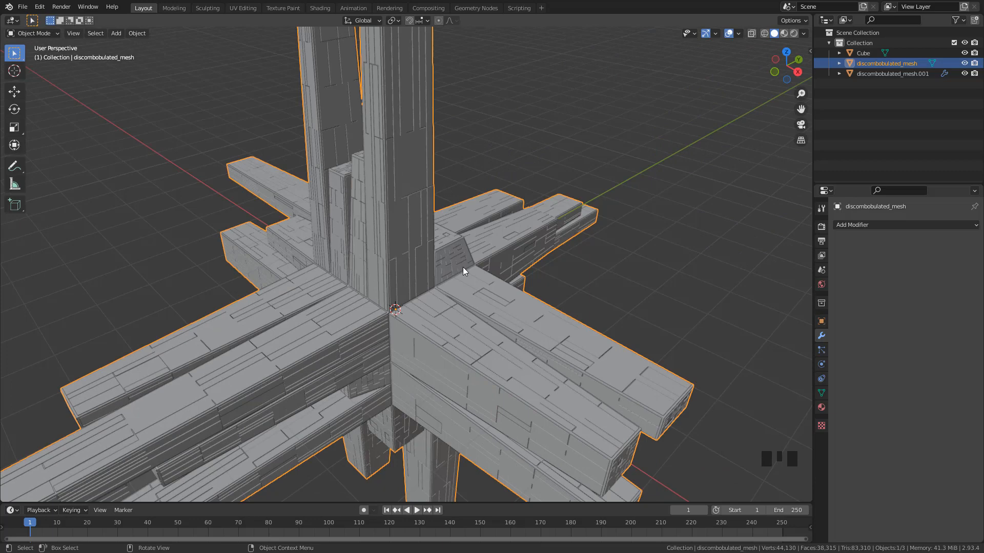
scroll("up", 3)
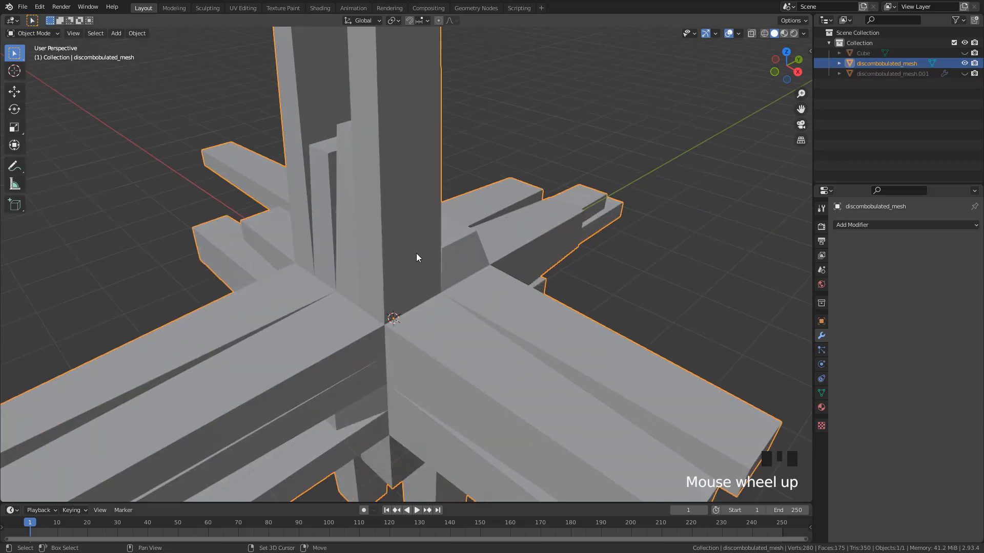
key("shift+d")
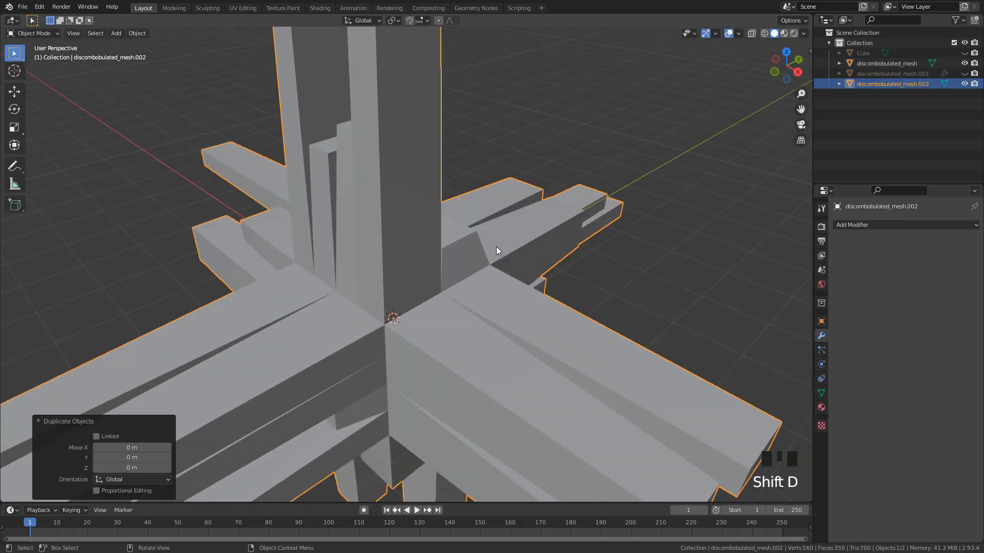
key("Tab")
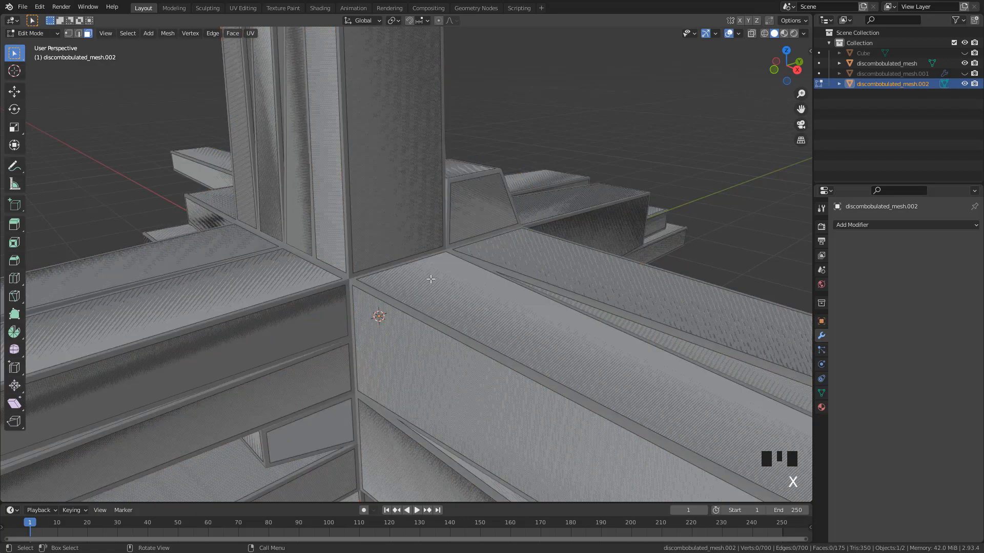
Subdivide the copy, randomly select and delete half its faces, then select randomly again
scroll("down", 3)
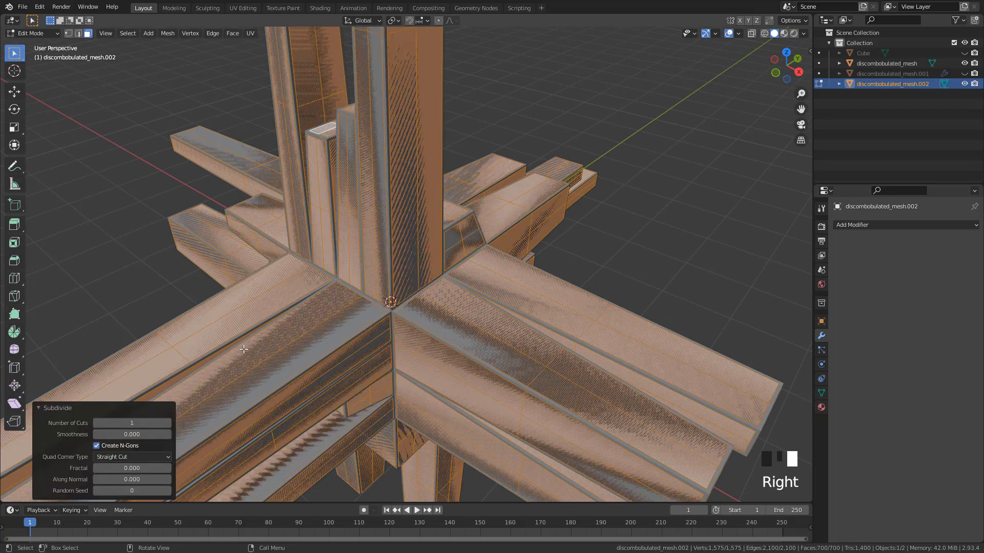
left_click(167, 423)
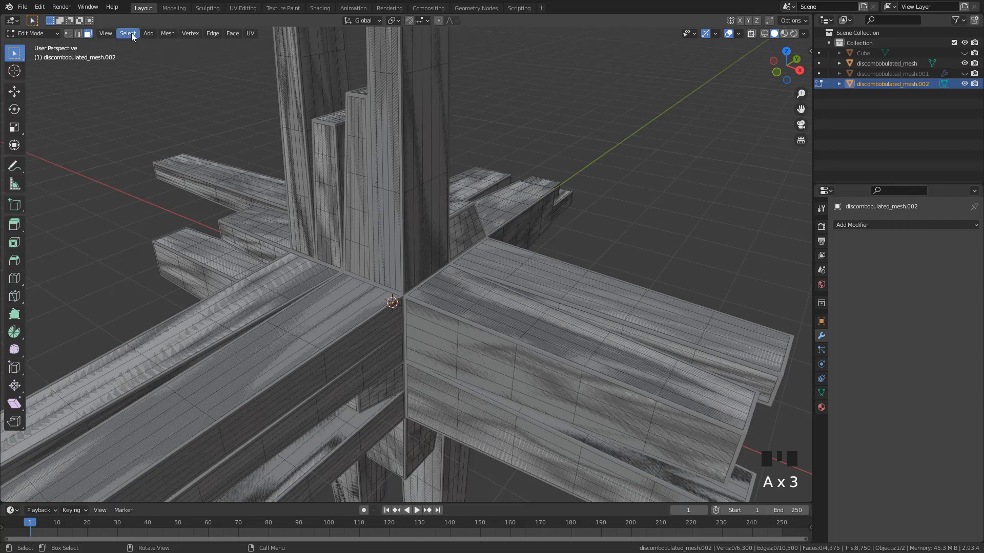
left_click(126, 34)
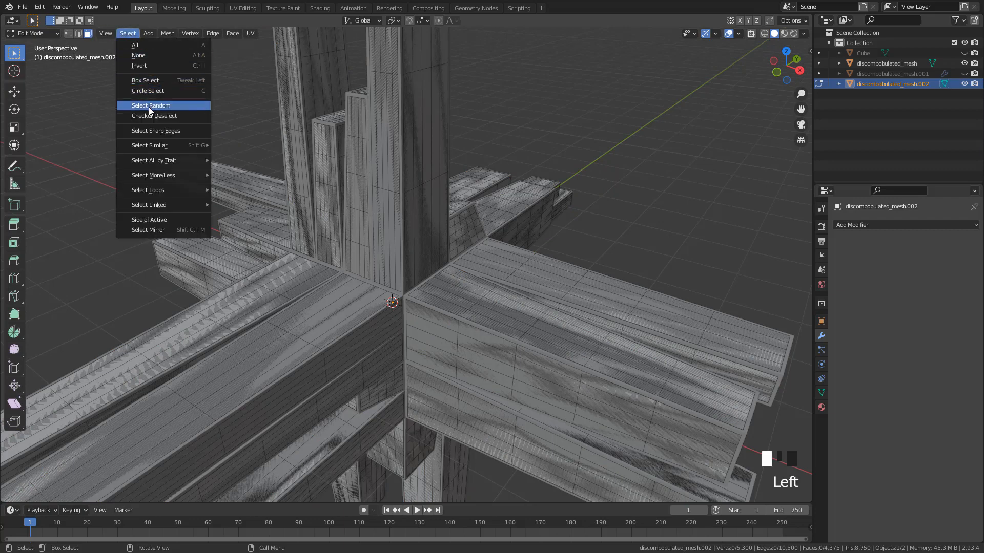
left_click(150, 104)
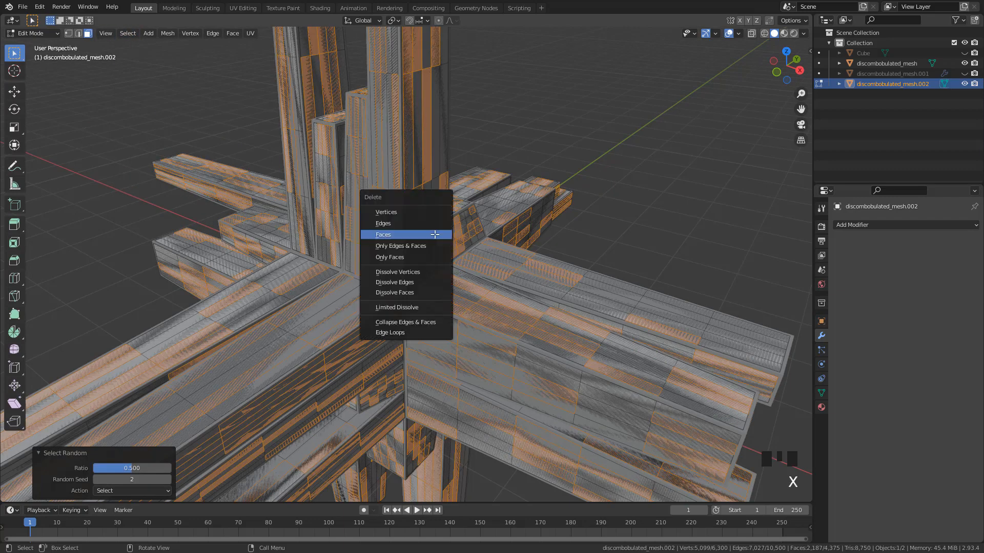
left_click(383, 234)
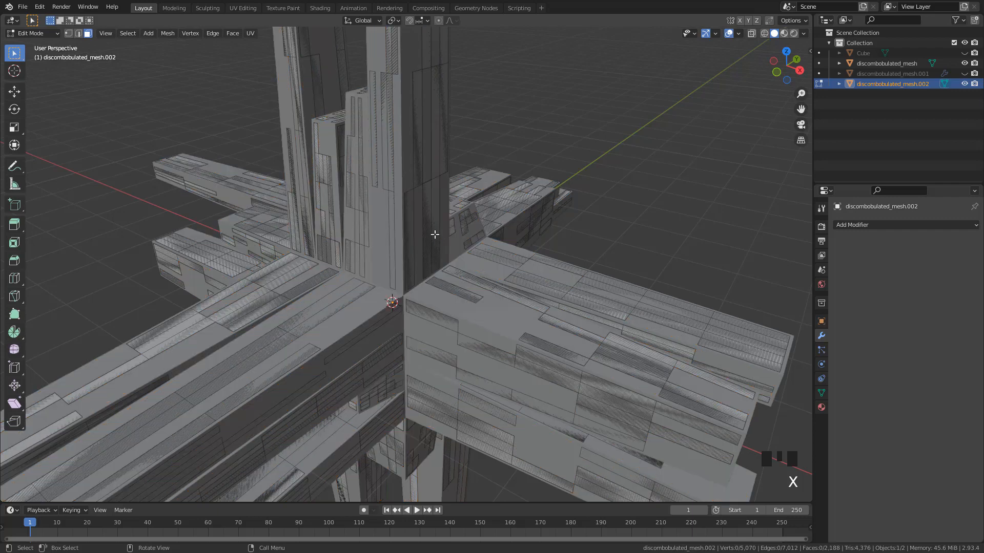
left_click(127, 32)
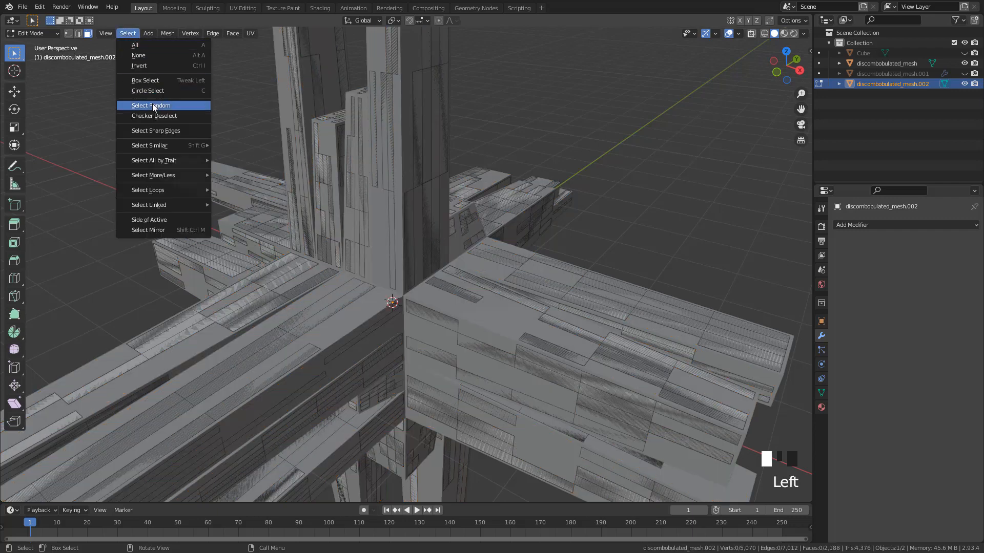
left_click(150, 105)
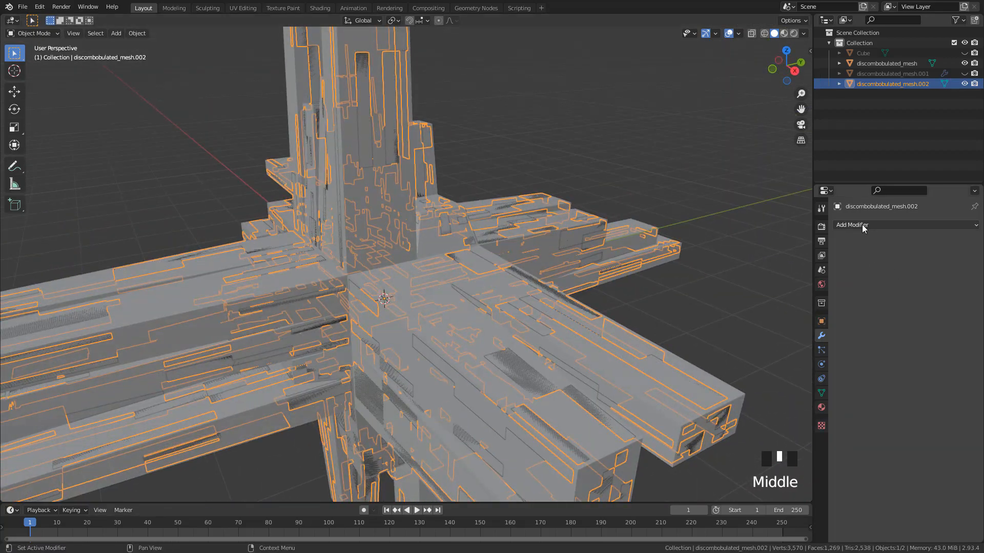
Add a Solidify modifier (about -0.033 m) to the scattered panels and unhide all objects
left_click(879, 224)
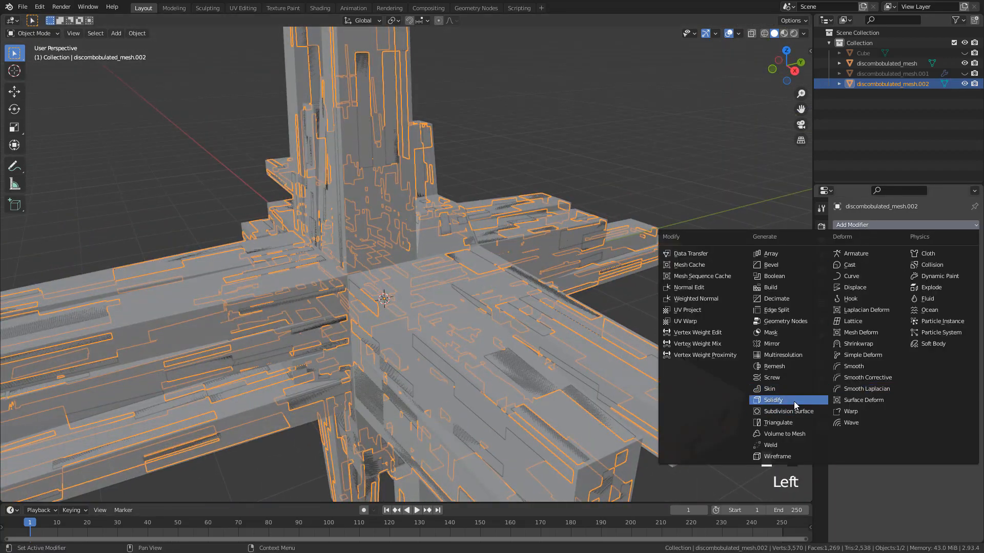
left_click(773, 400)
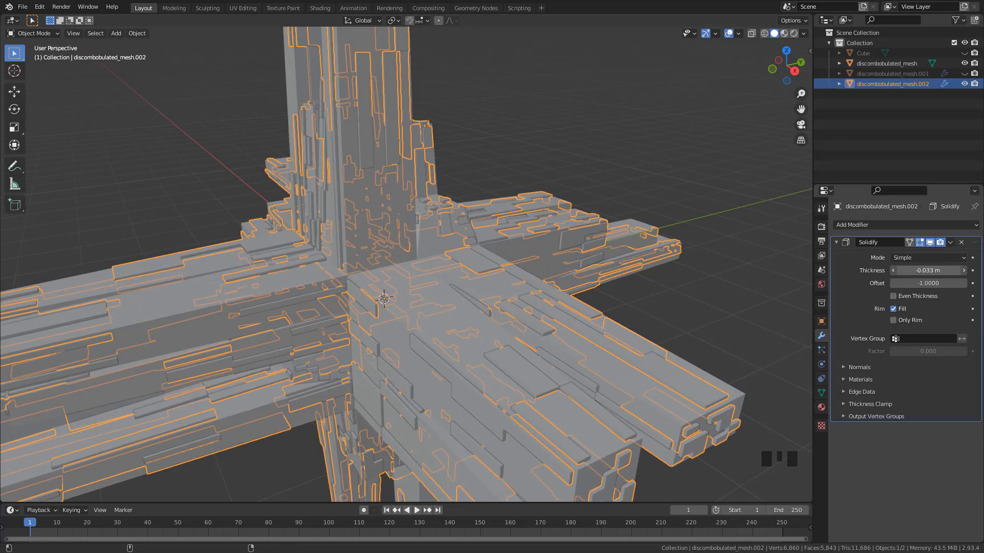
key("alt+h")
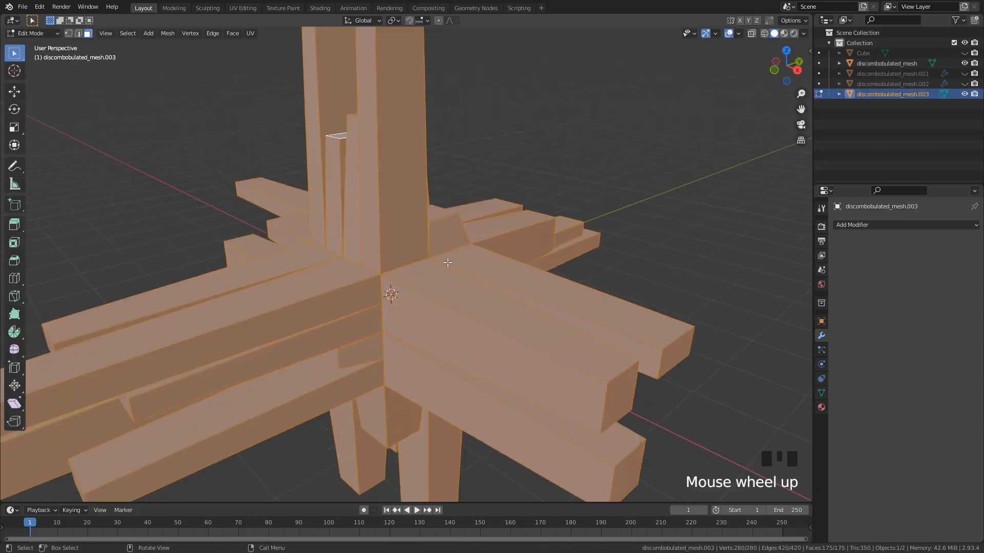
Individually inset every face of the third cross copy, then subdivide it into a fine grid
key("i")
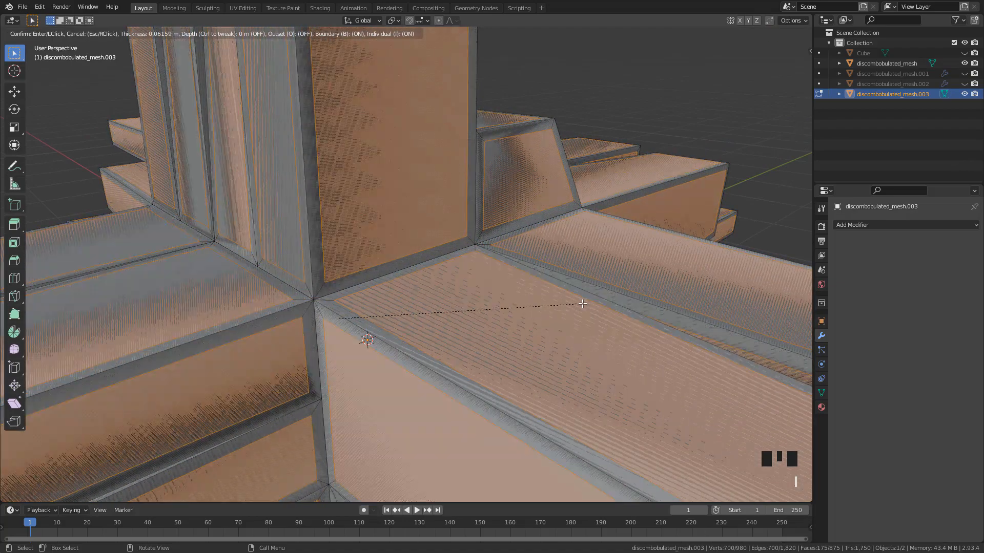
scroll("down", 3)
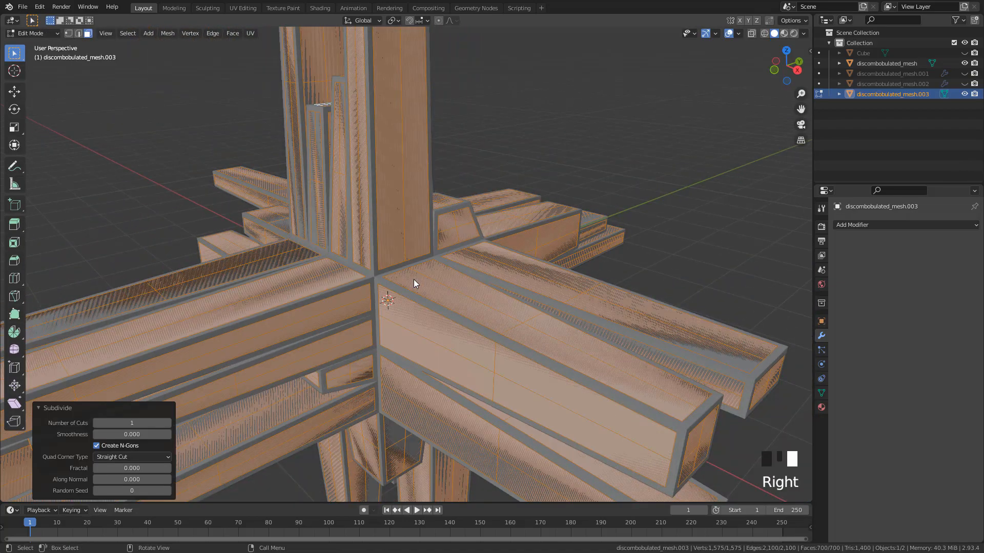
left_click(131, 422)
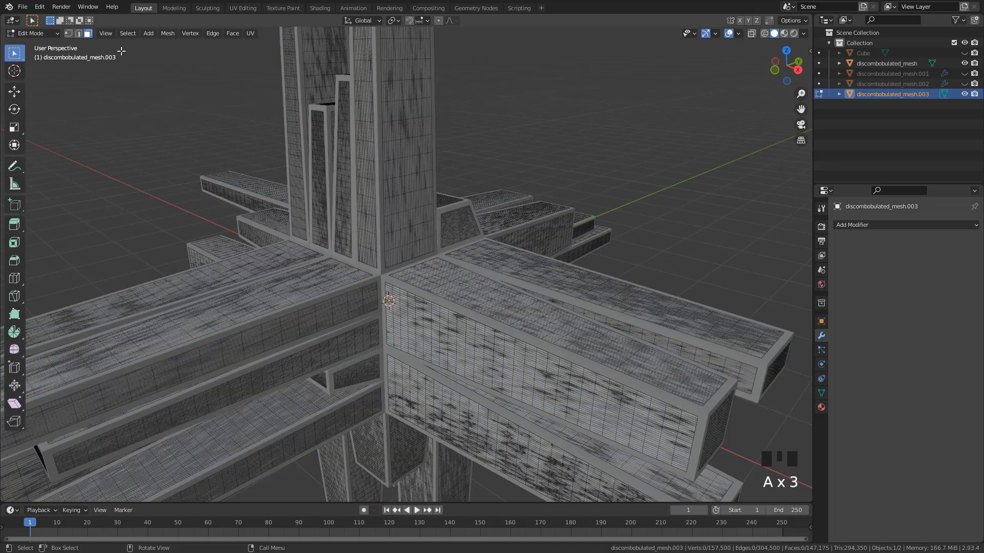
Repeatedly select random faces and delete them, leaving sparse narrow panel slivers
left_click(126, 33)
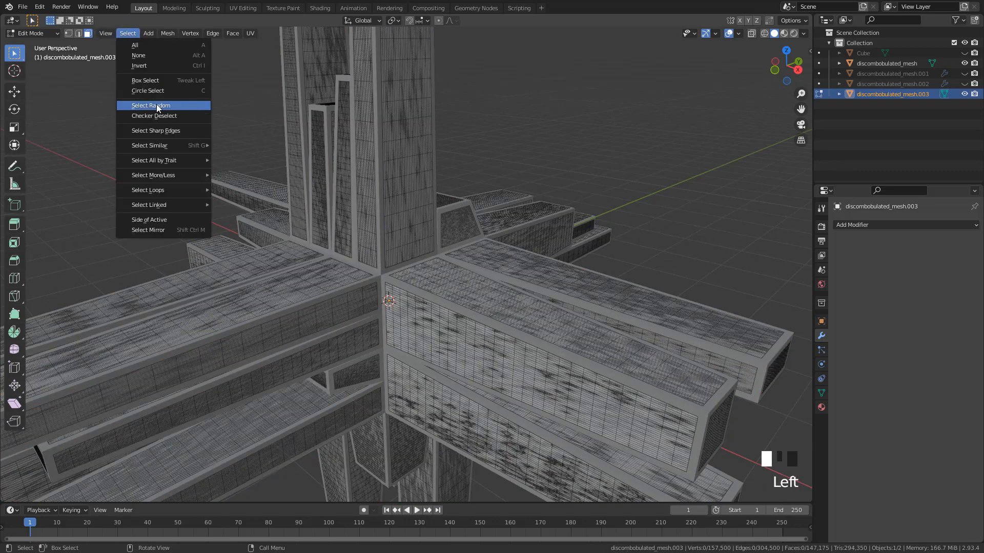
left_click(150, 104)
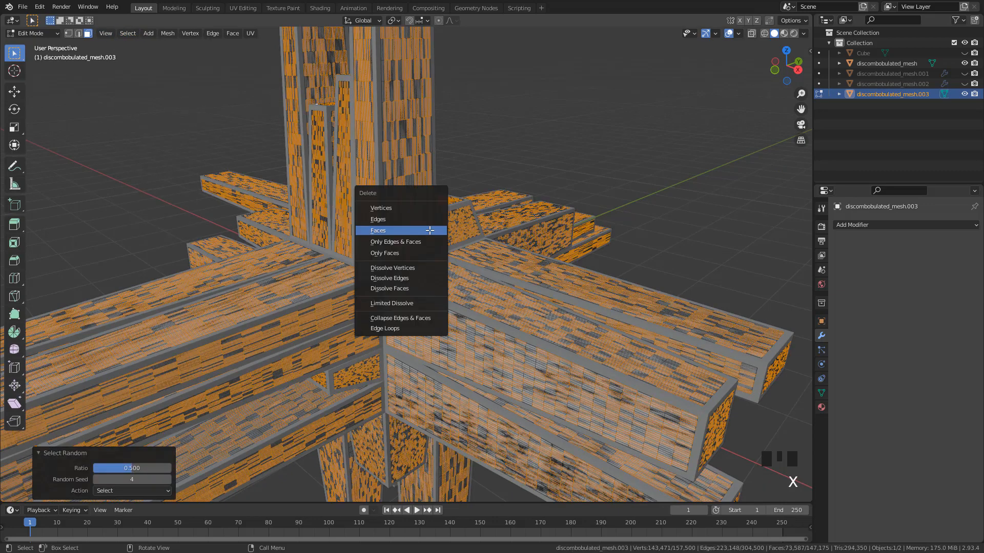
left_click(378, 230)
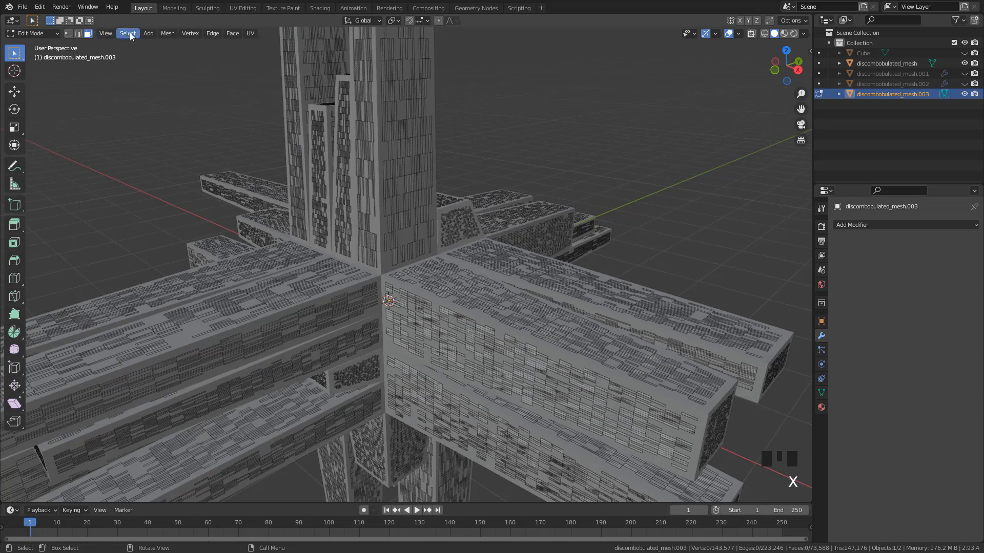
left_click(126, 33)
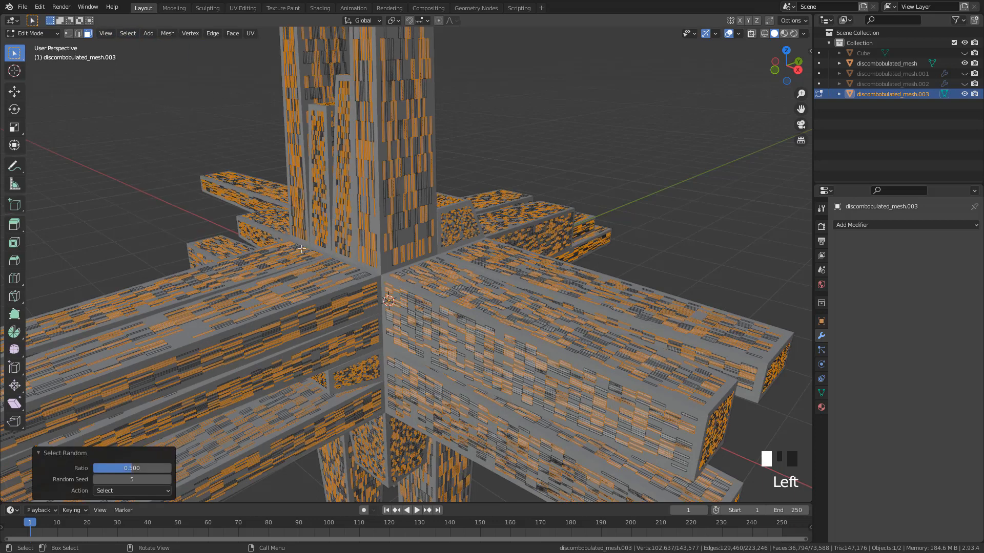
left_click(127, 33)
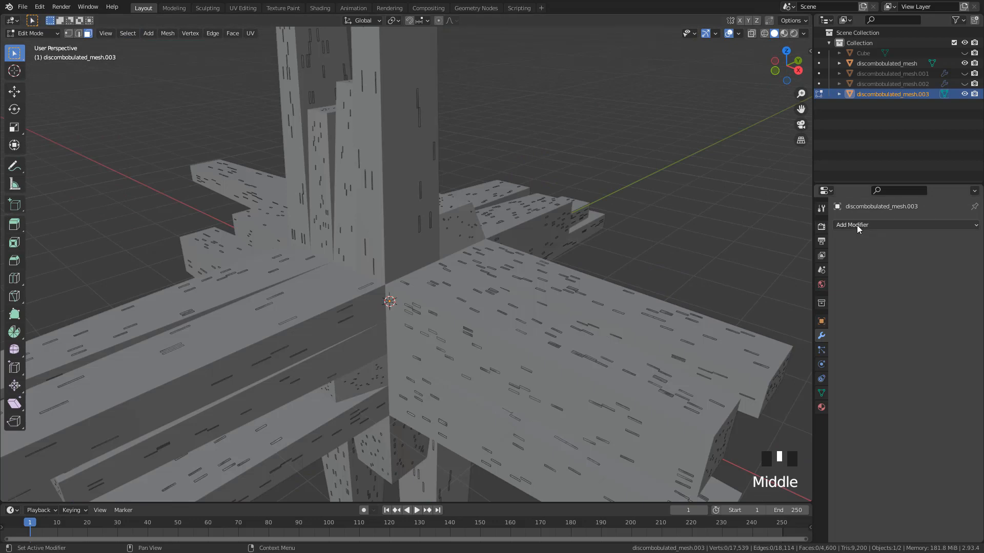
left_click(851, 224)
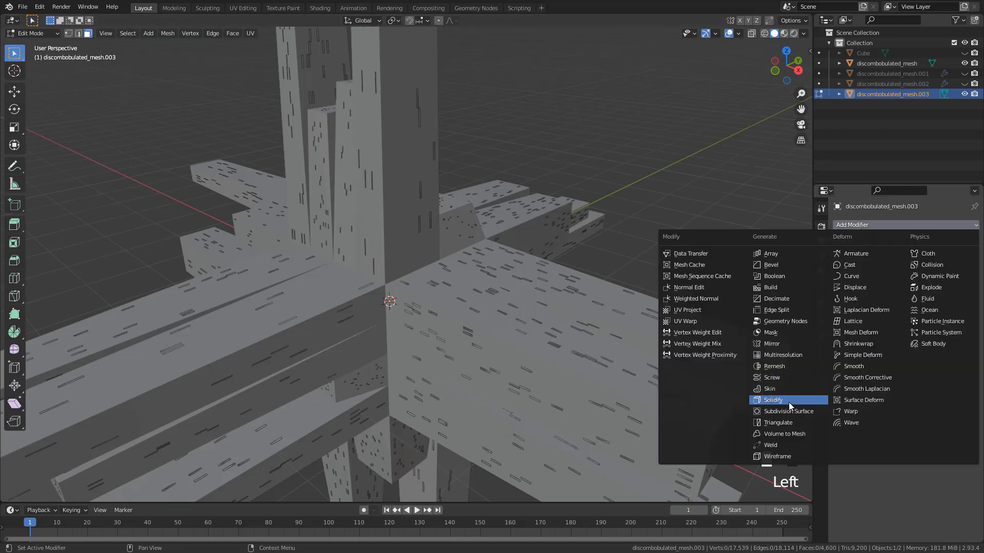